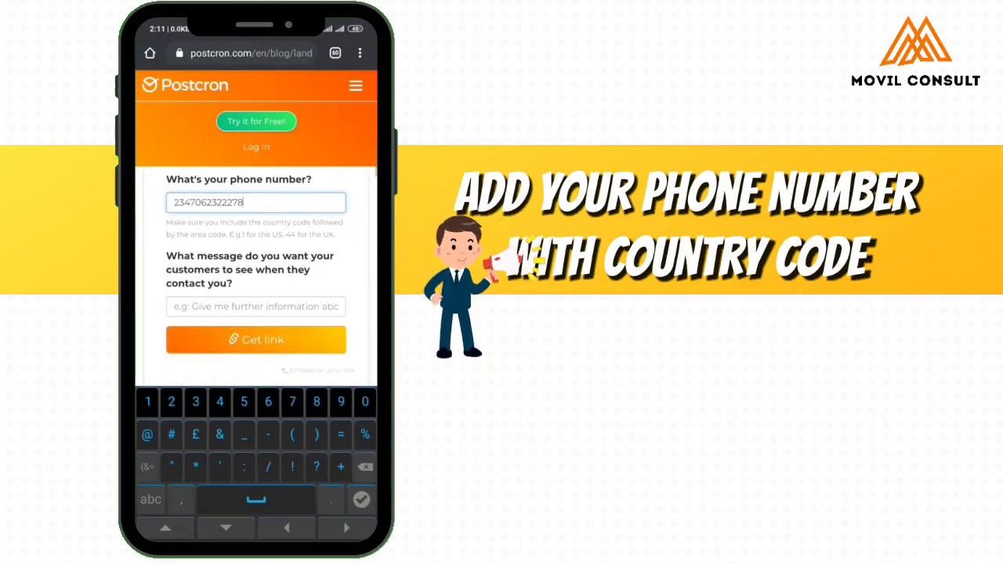
Generate and copy a WhatsApp chat link pre-filled with the Smartphone Videography Masterclass interest message.
click(255, 306)
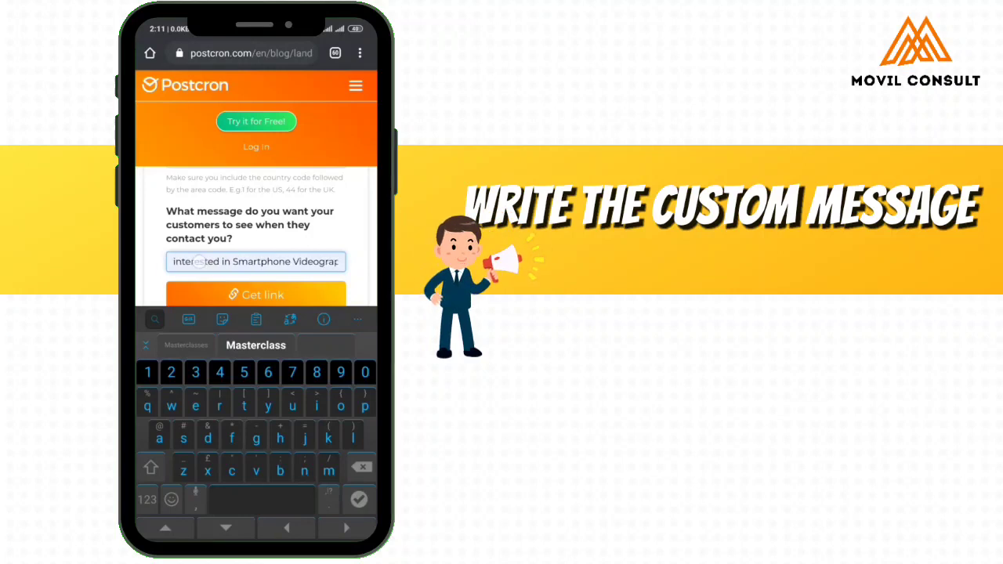
text(Masterclass)
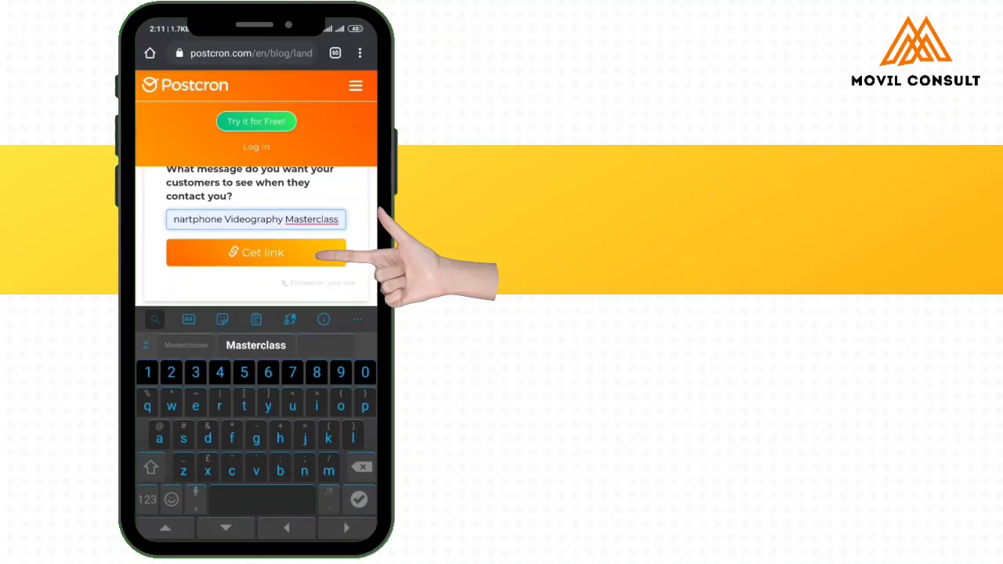
click(256, 253)
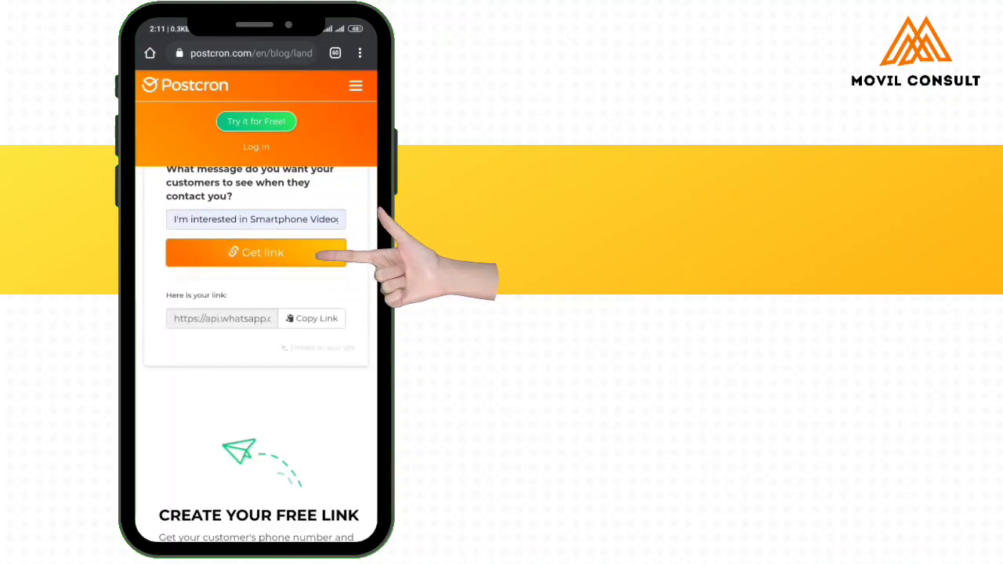
click(311, 318)
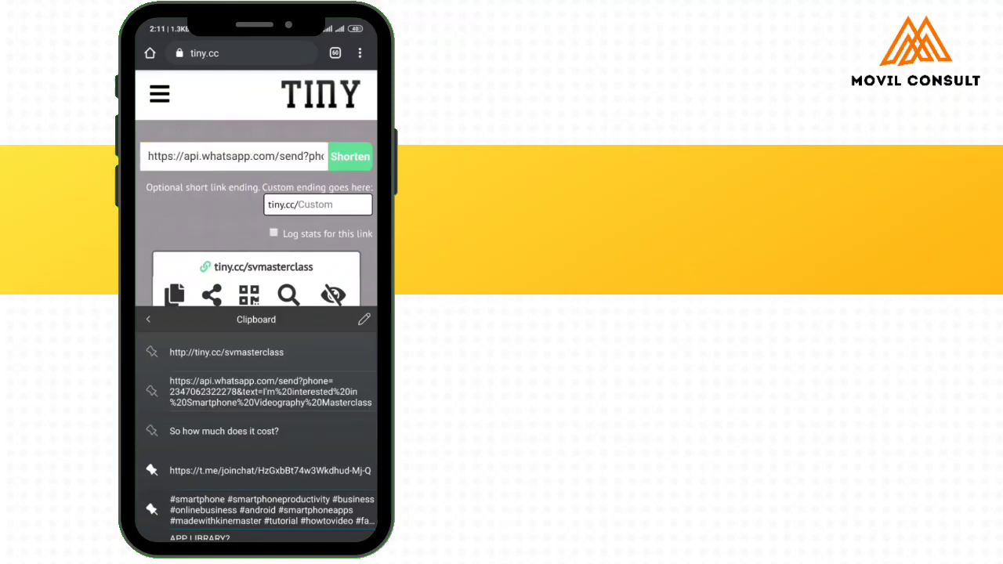
Give the tiny.cc short link the custom ending 'svmasterclass' and scroll down.
click(317, 205)
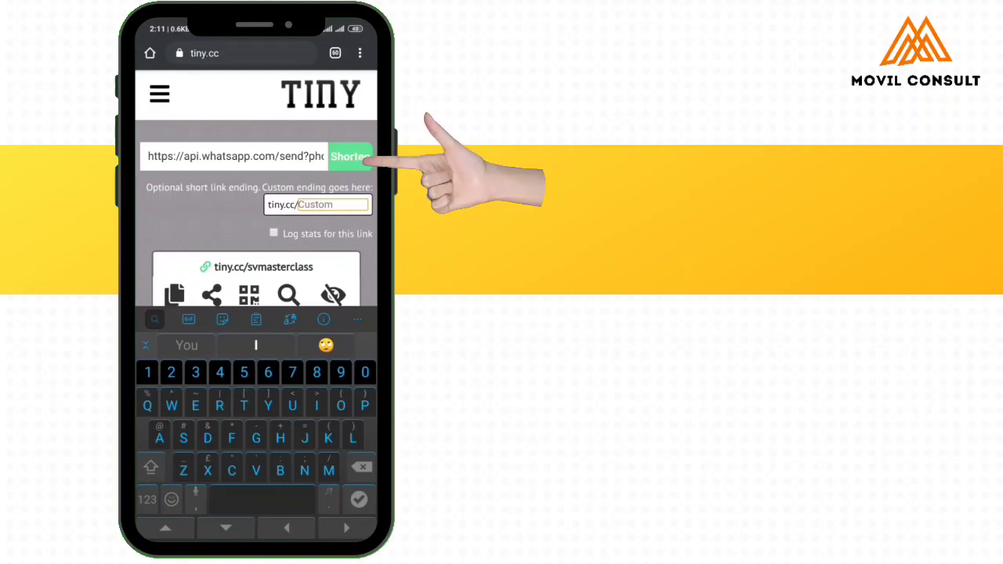
scroll(down, 3)
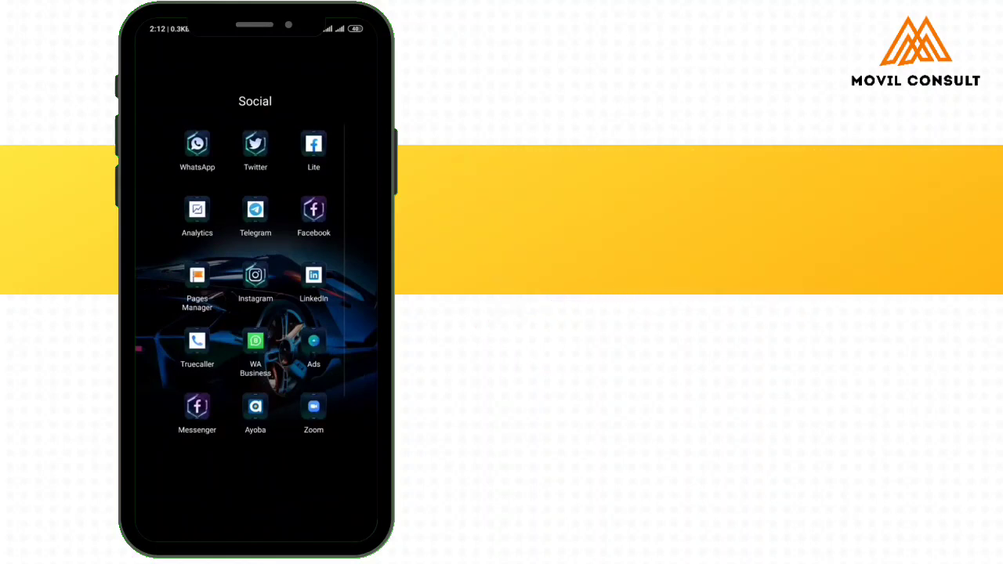
click(197, 144)
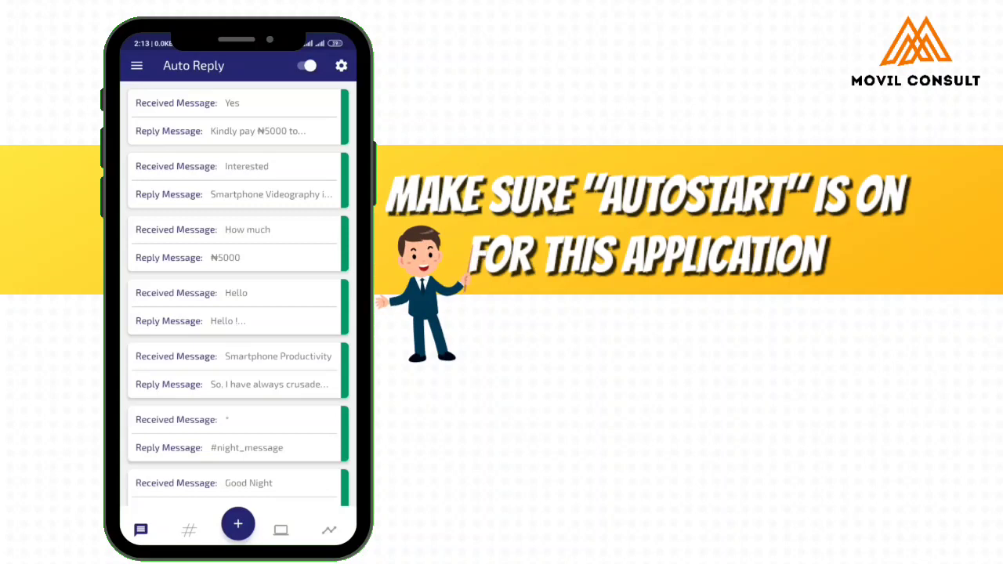
Look through the existing rules list and begin a blank new auto reply rule.
scroll(down, 3)
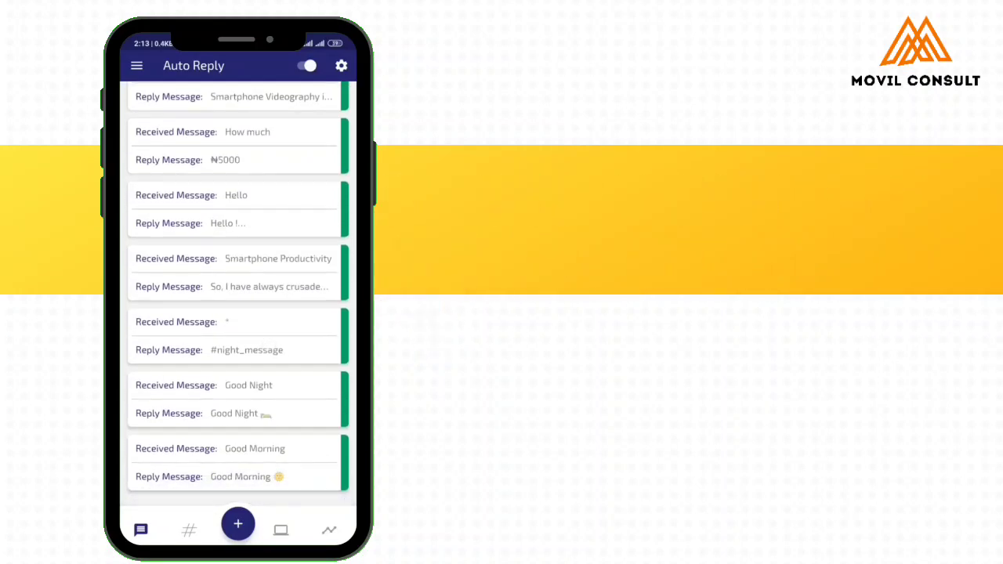
scroll(up, 3)
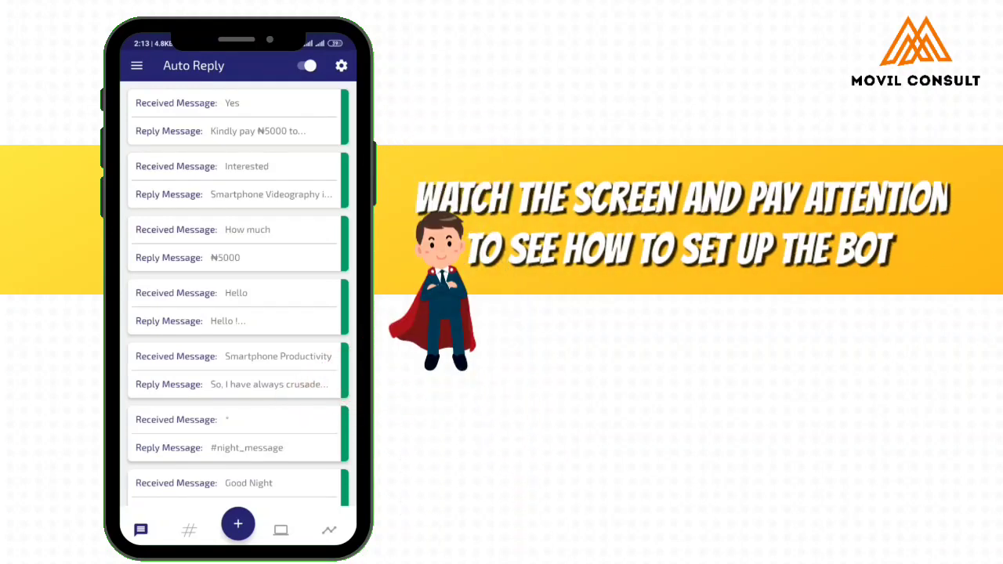
click(238, 523)
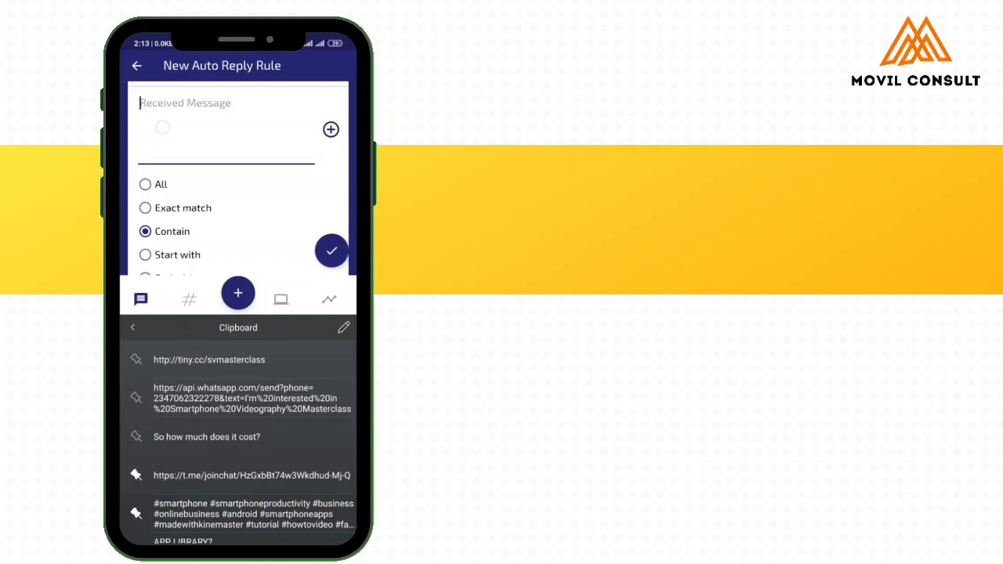
Set the received message to 'I'm interested in Smartphone Videography Masterclass' with Exact match.
click(226, 122)
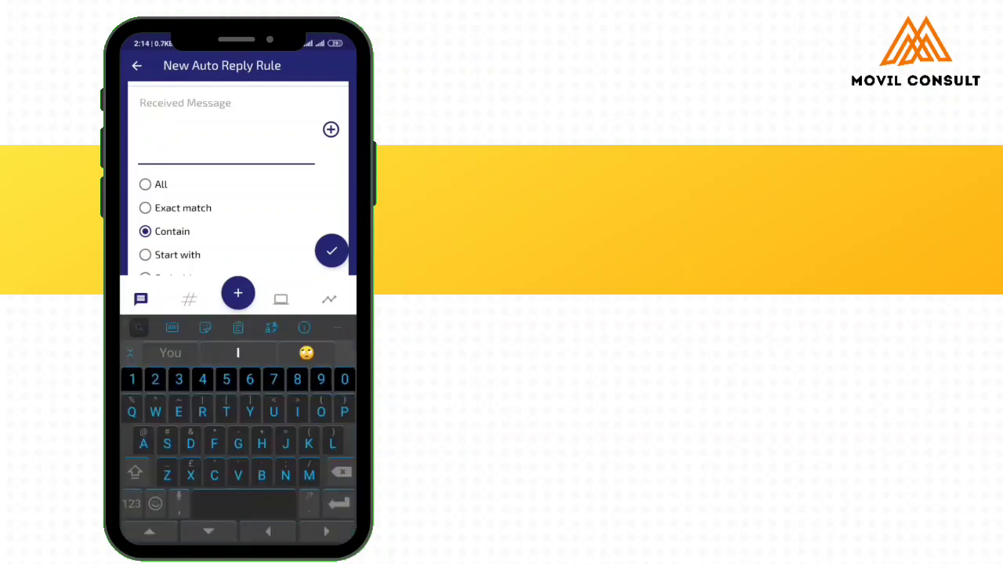
text(I'm)
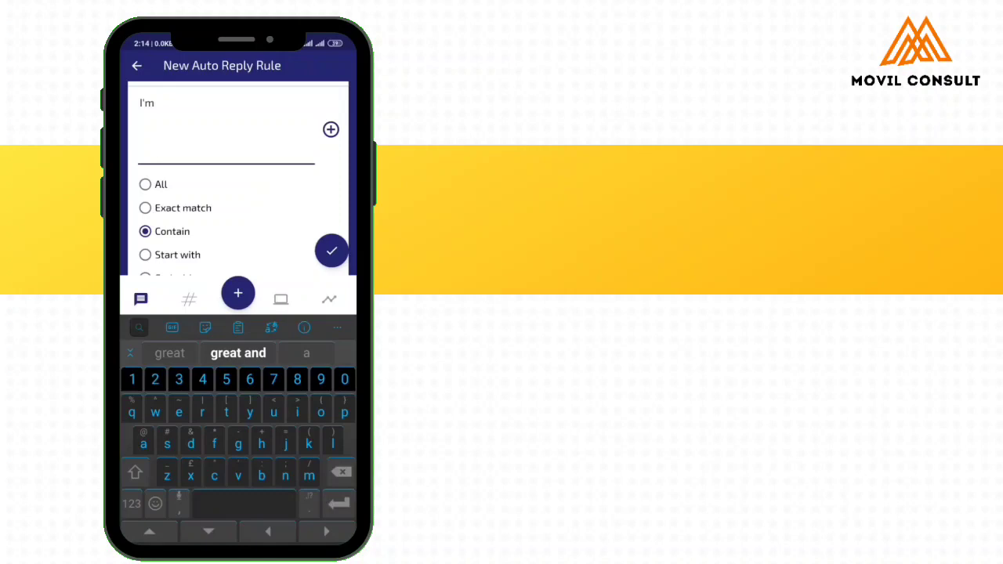
text(interested in Smartphone Videography Masterclass)
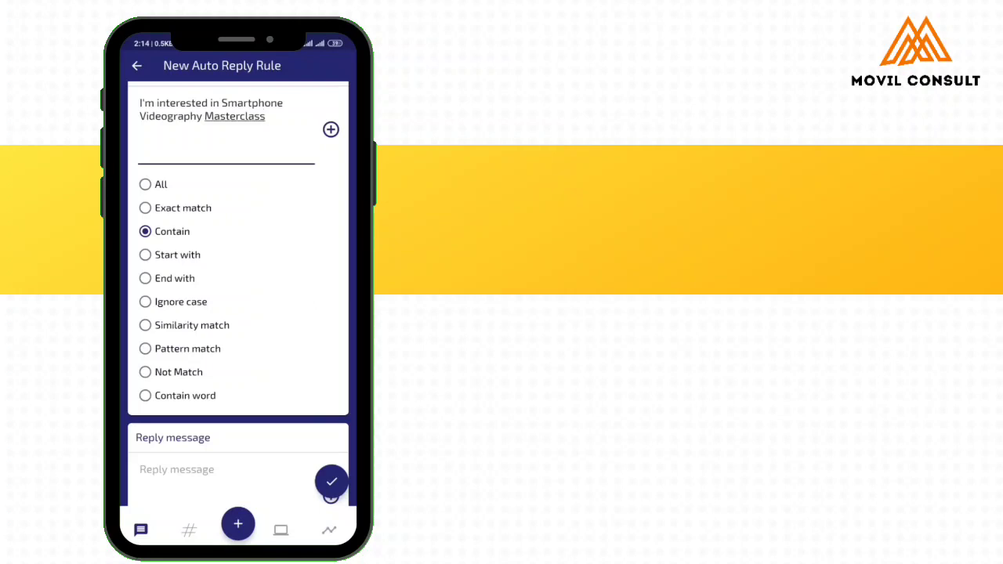
click(265, 115)
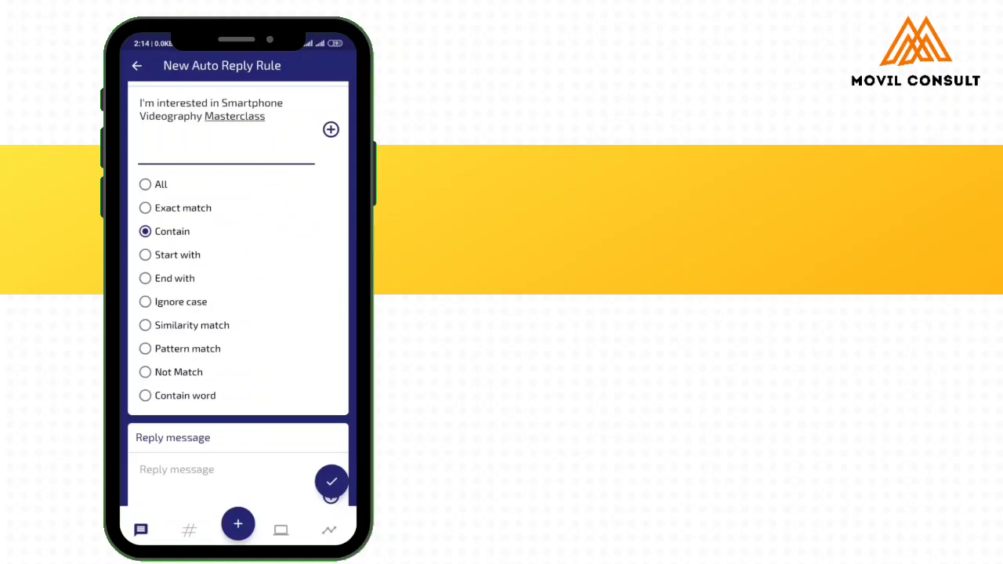
click(145, 395)
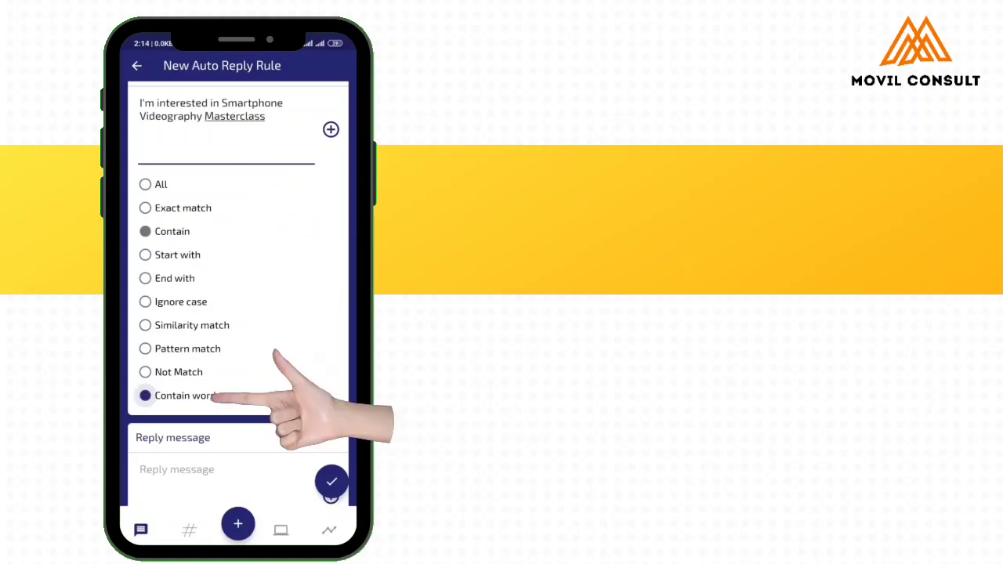
click(144, 208)
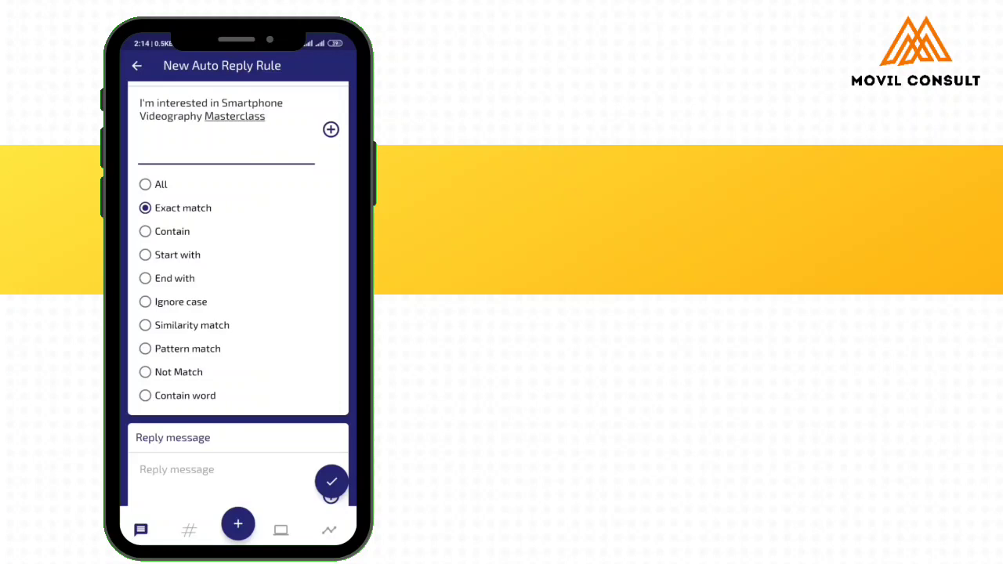
Write a self-paced Smartphone Videography Masterclass course reply ending 'Would you like to sign up?'.
scroll(down, 3)
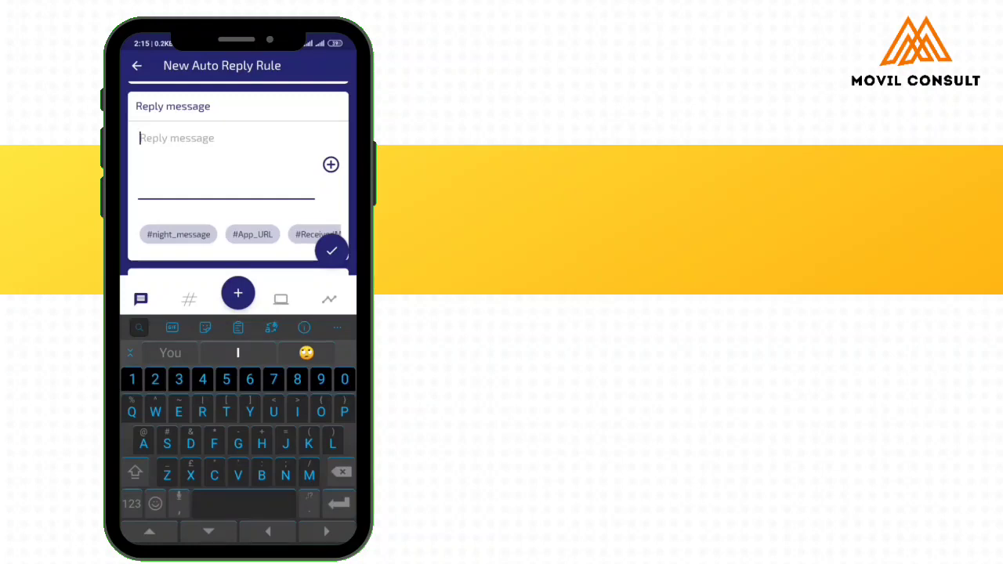
text(Sma)
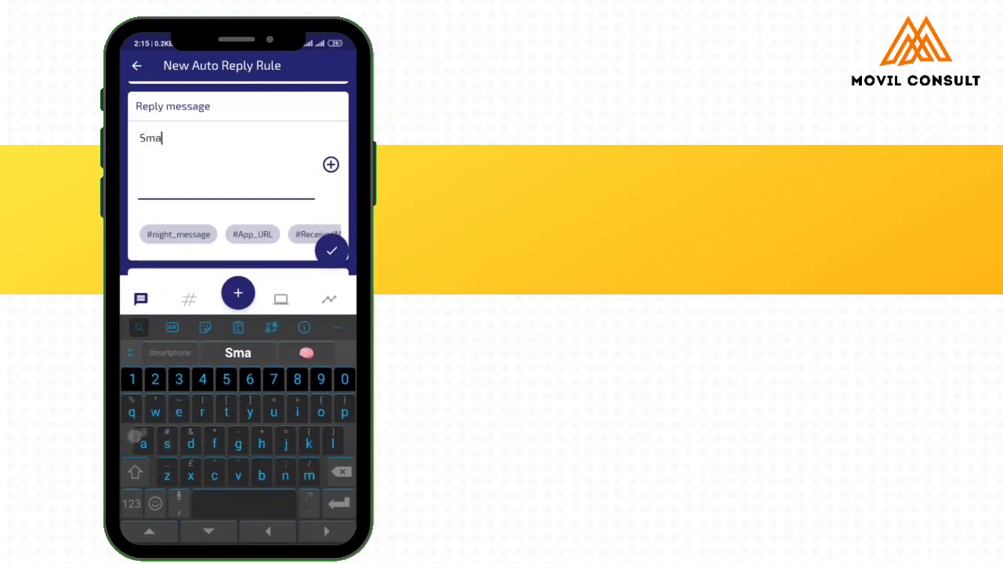
text(Smartphone Videography Masterclass is a)
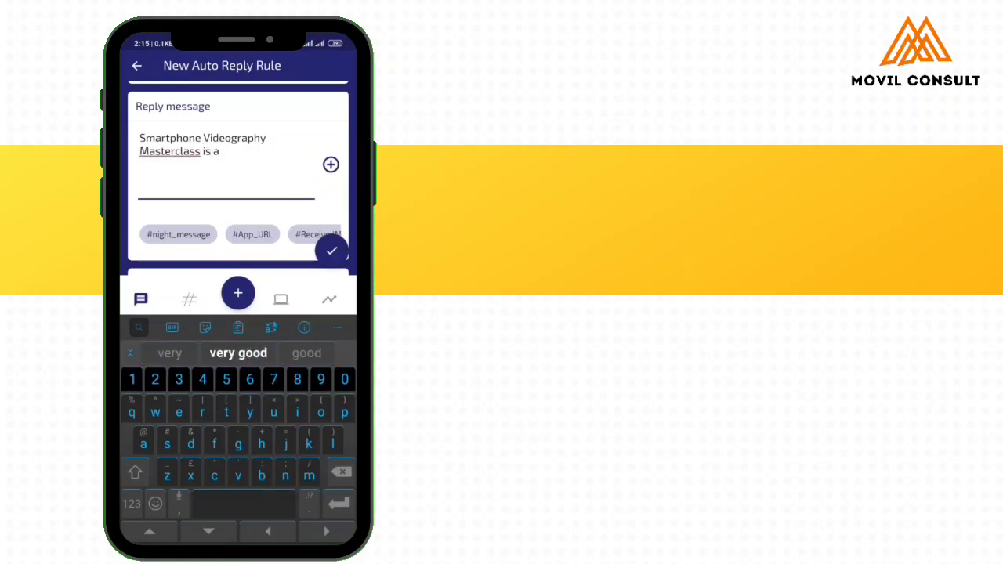
text(s)
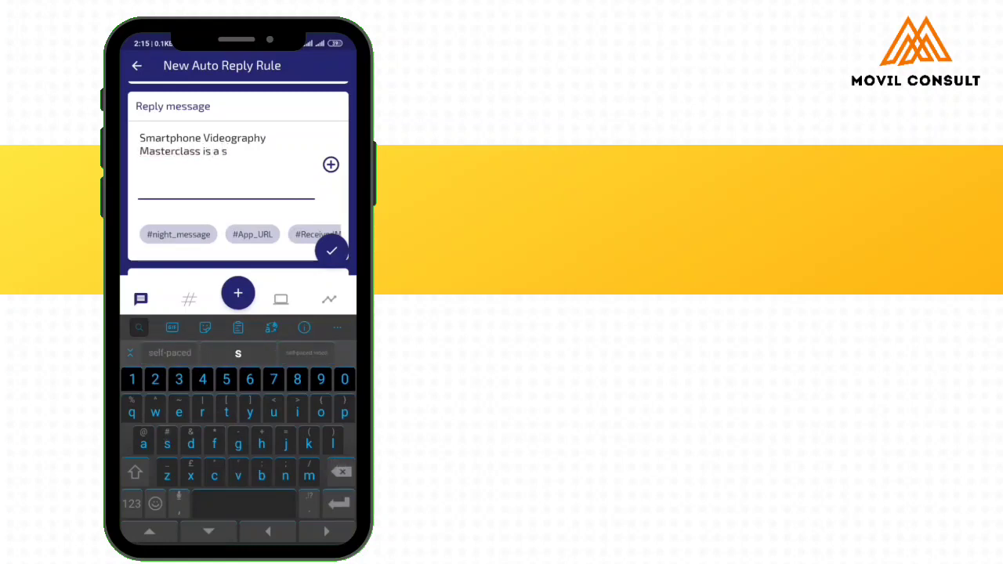
text(elf-paced video course on how to)
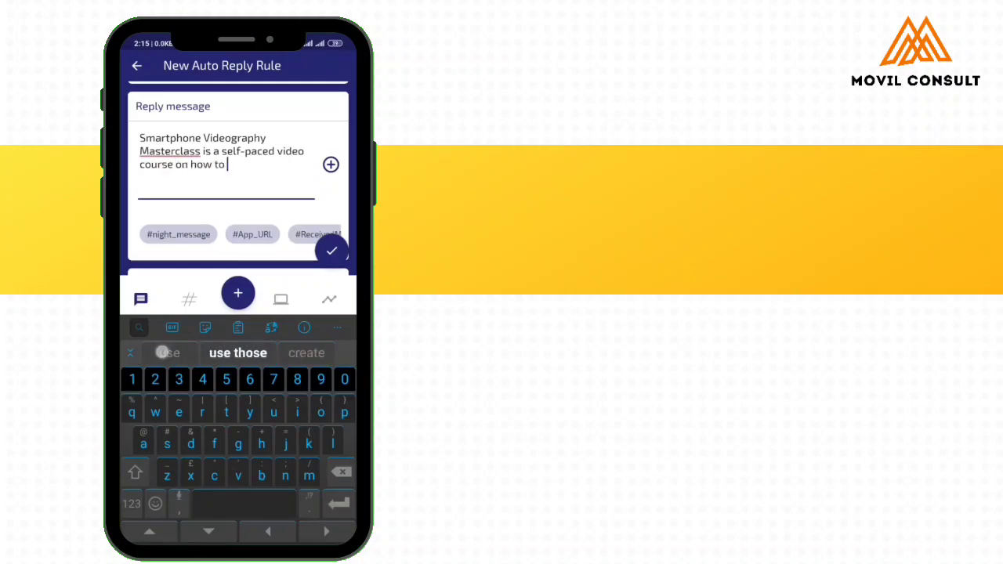
text(create stunning videos with your smartphone.)
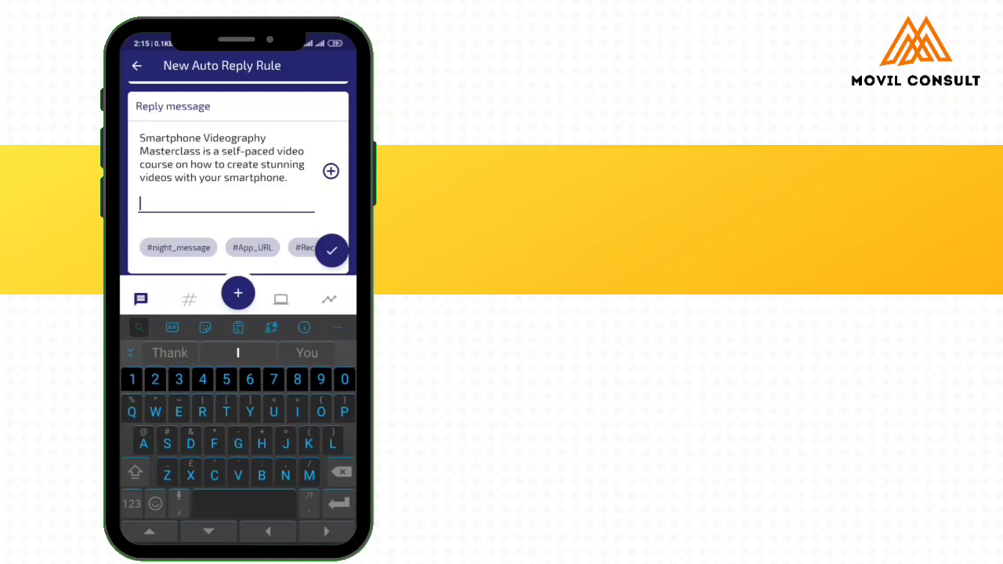
text(Would you like to)
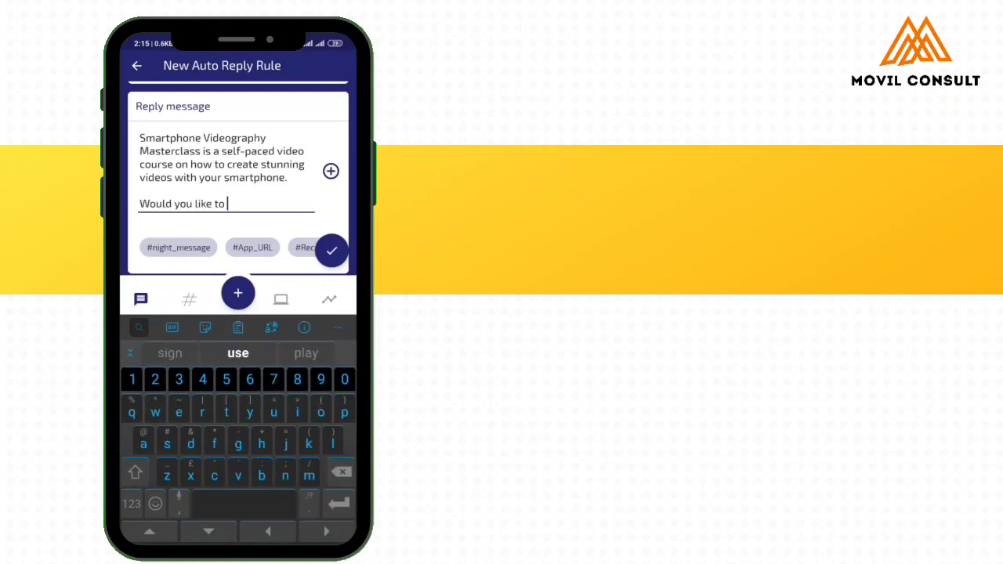
text(sign up?)
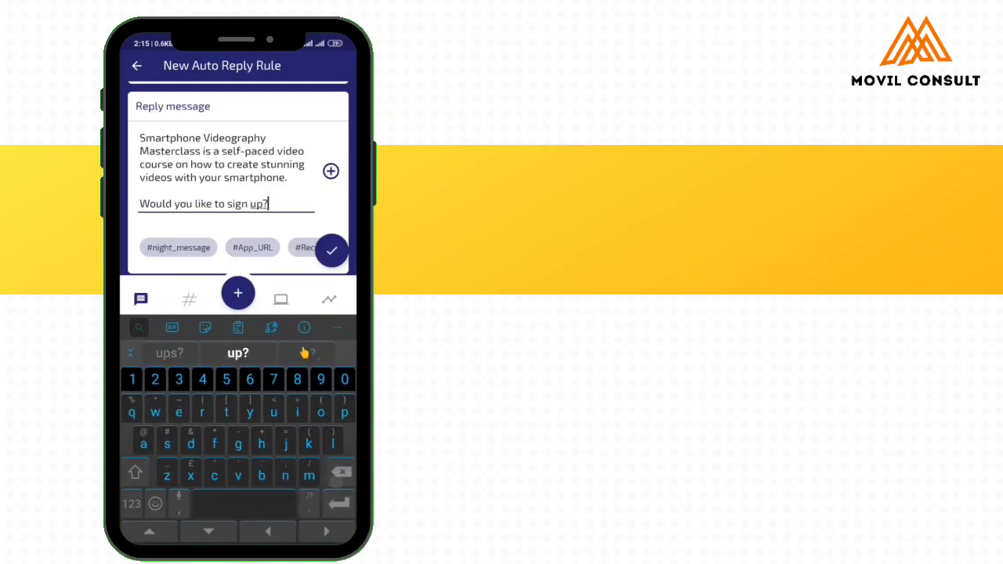
Finish the reply message and scroll through the remaining rule settings.
click(330, 250)
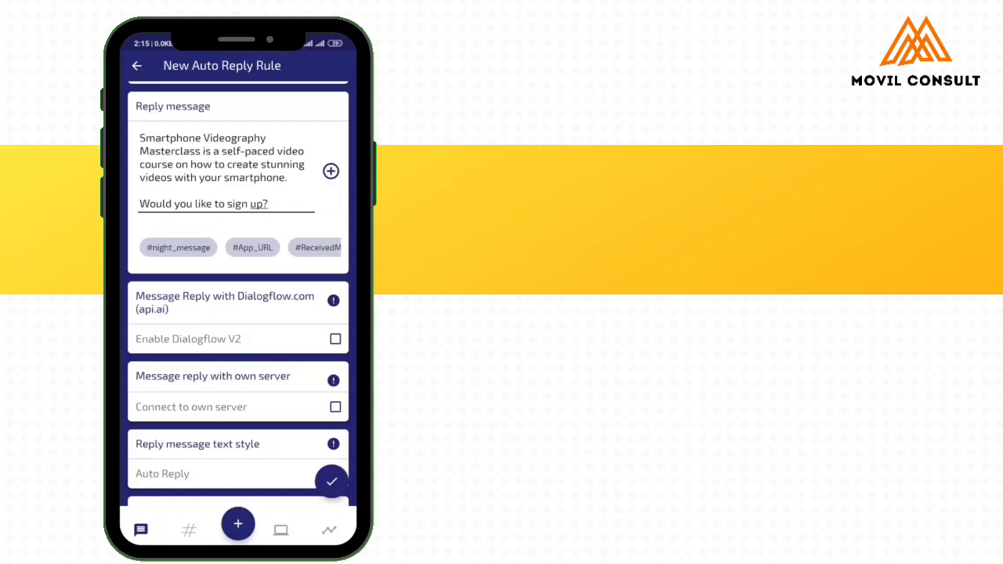
scroll(down, 3)
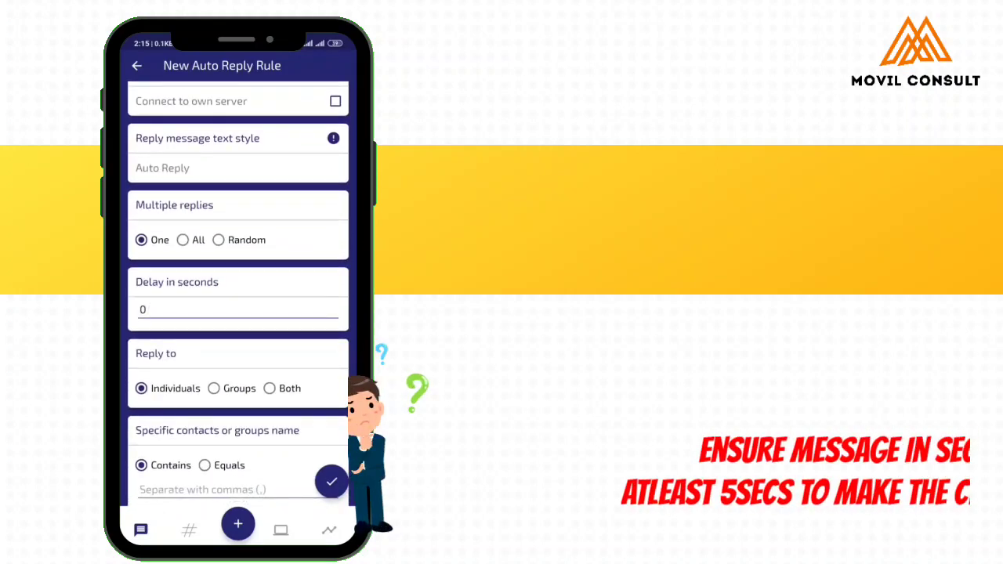
scroll(down, 3)
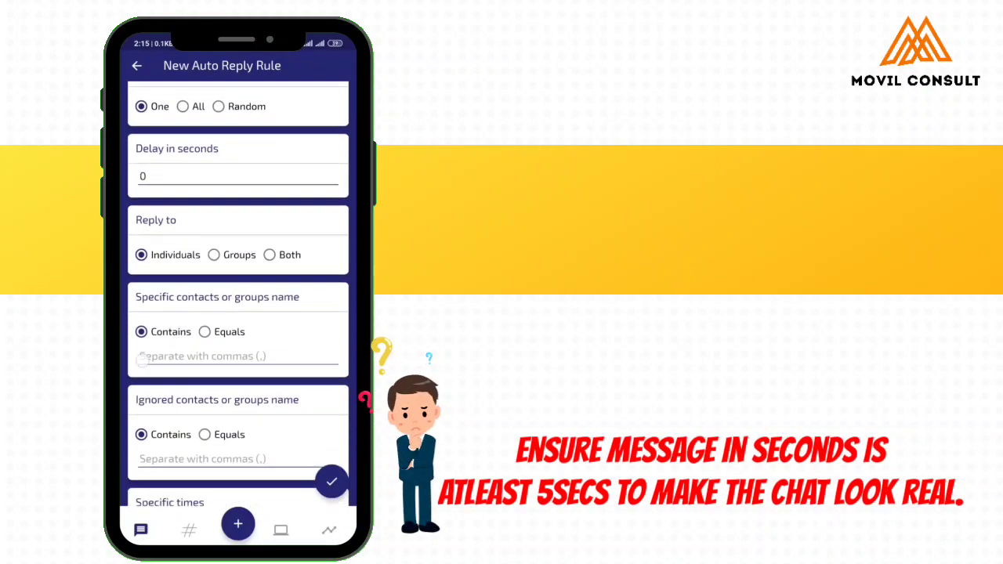
scroll(down, 3)
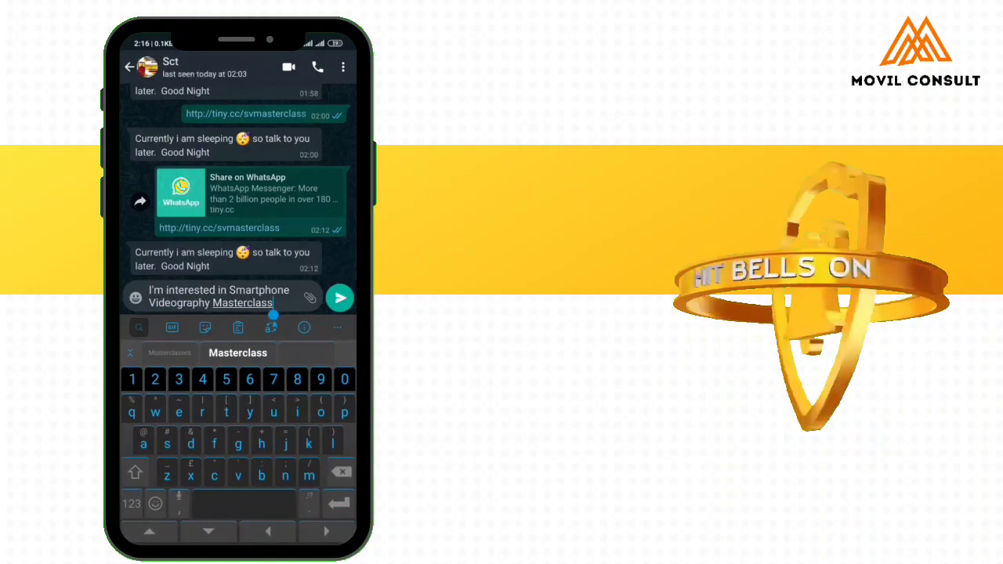
Send 'I'm interested in Smartphone Videography Masterclass' to the contact to trigger the auto reply.
click(341, 297)
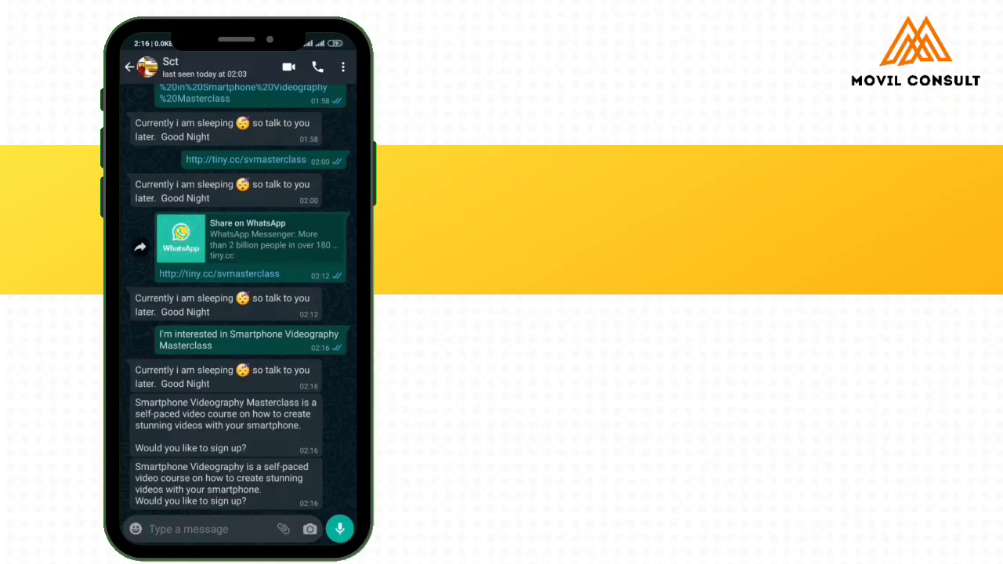
click(188, 529)
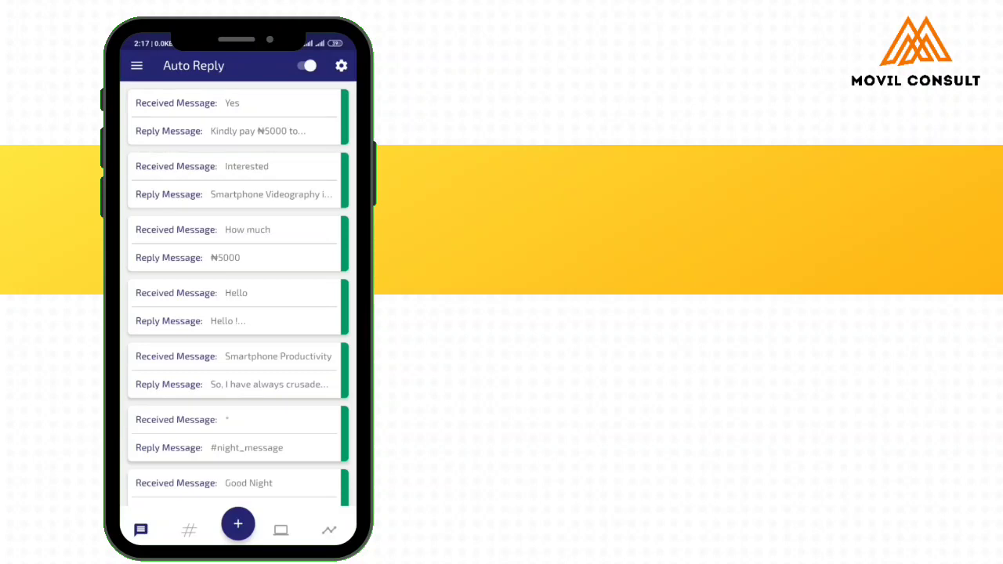
Edit the 'Yes' rule's payment-instructions reply, matching by contained word, and save it.
click(235, 116)
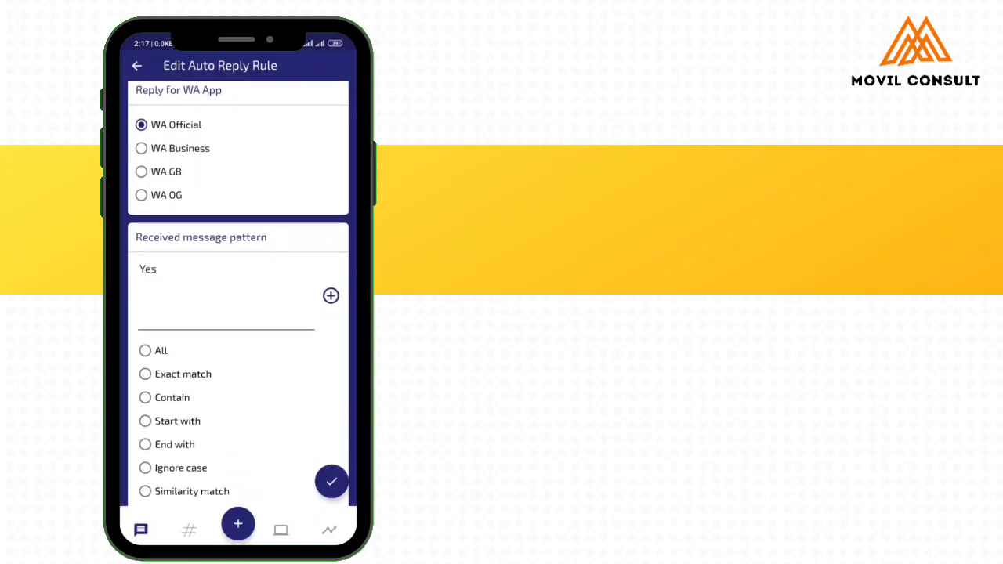
scroll(down, 3)
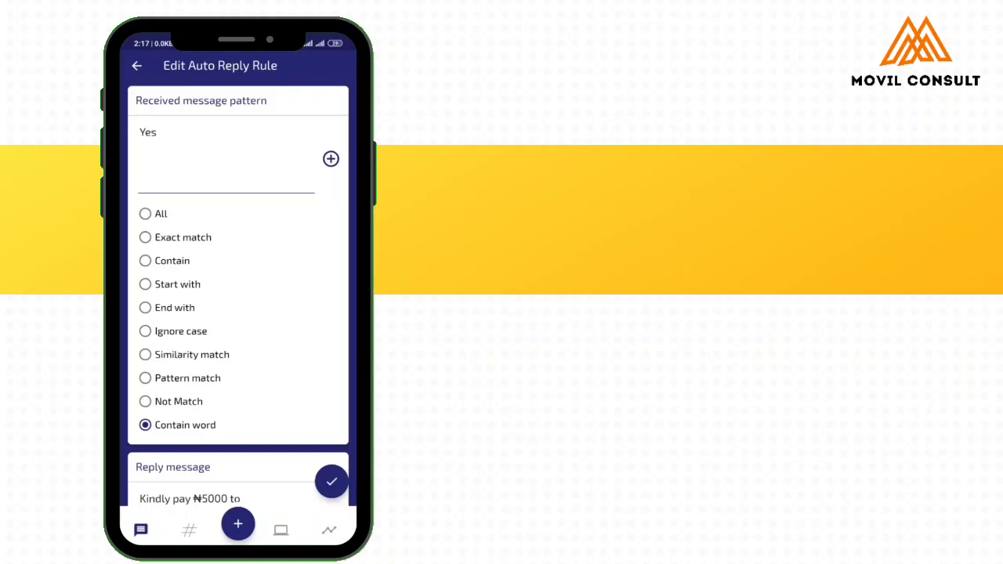
scroll(down, 3)
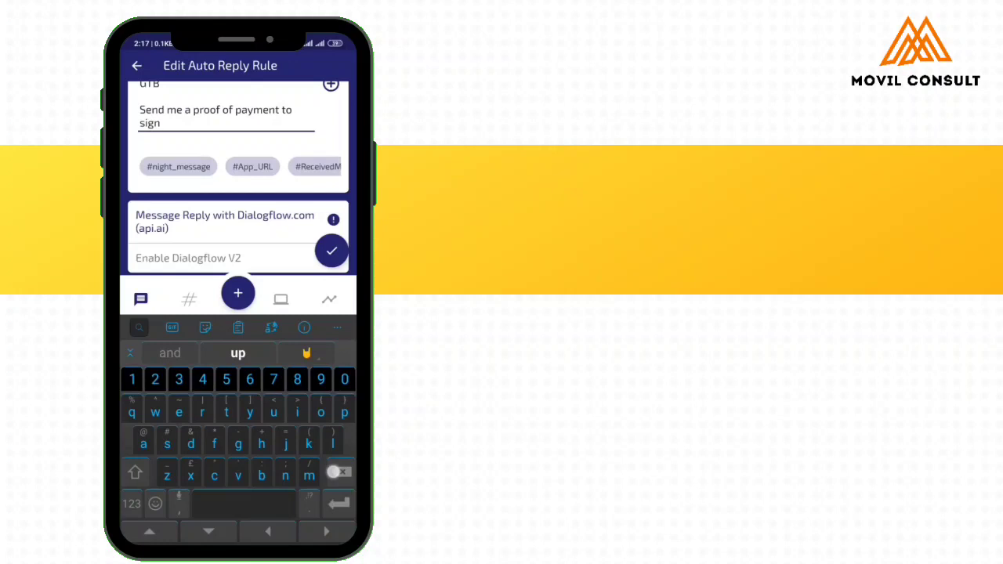
text(compl)
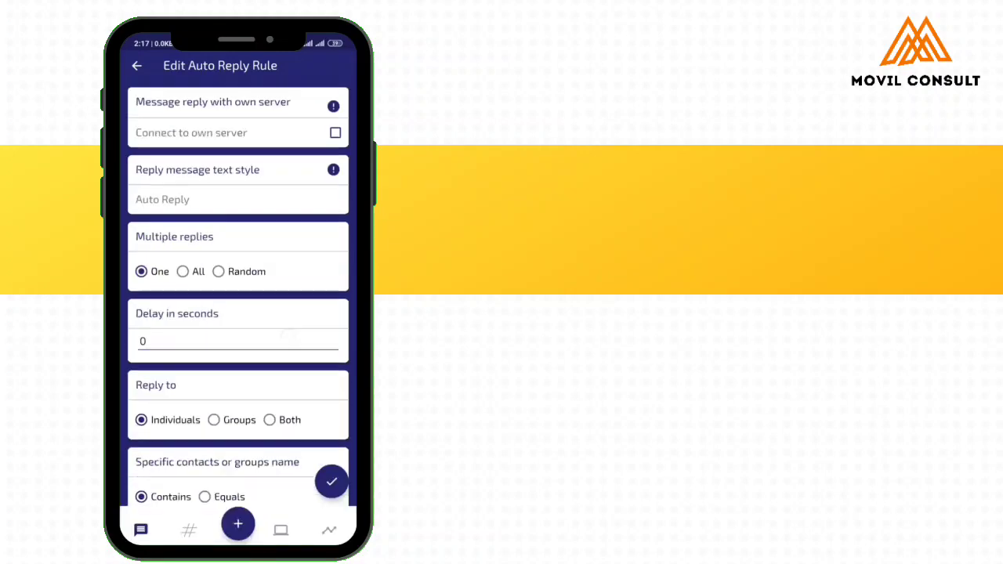
scroll(down, 3)
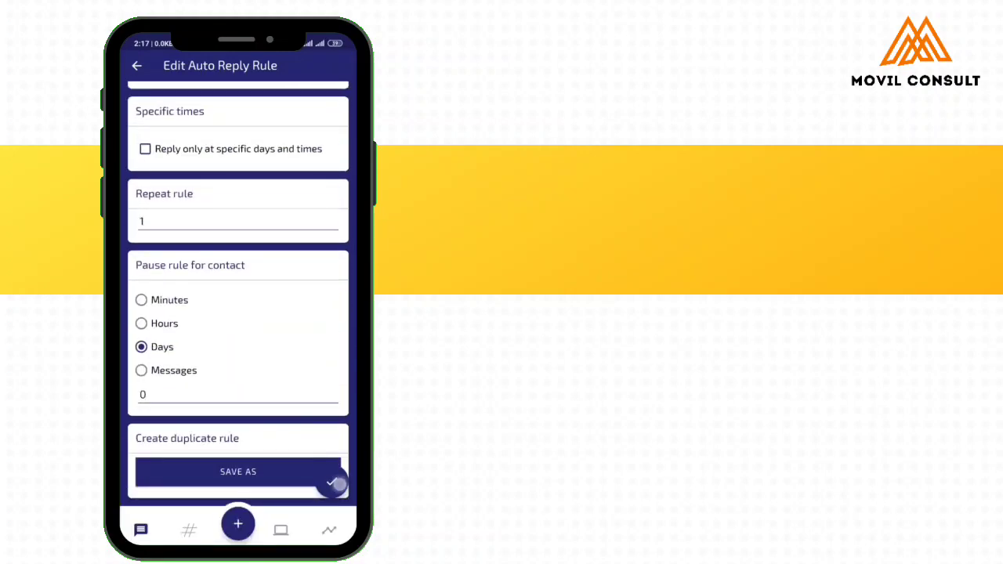
click(136, 65)
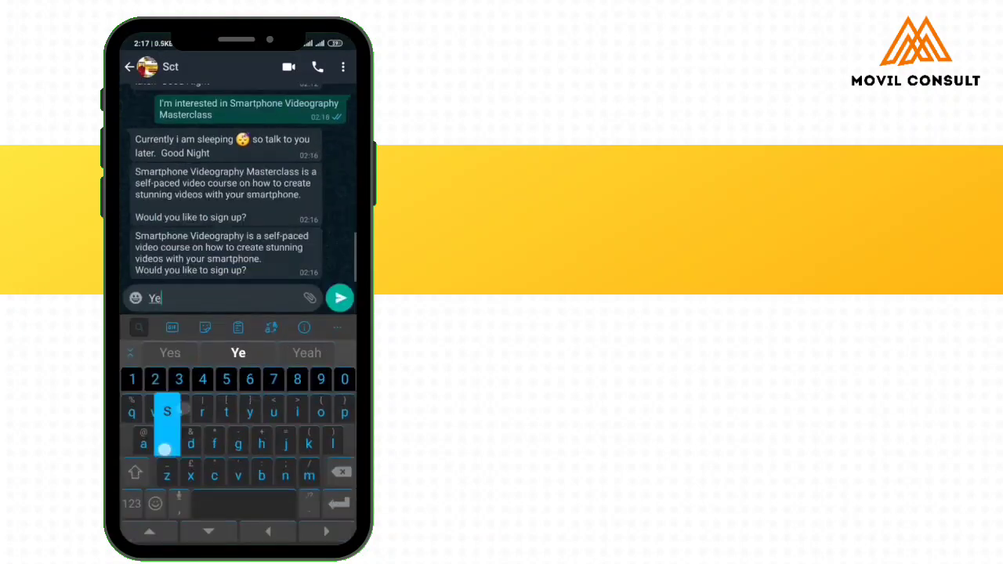
Type 'Yes' as the reply in the WhatsApp chat with the contact.
click(340, 297)
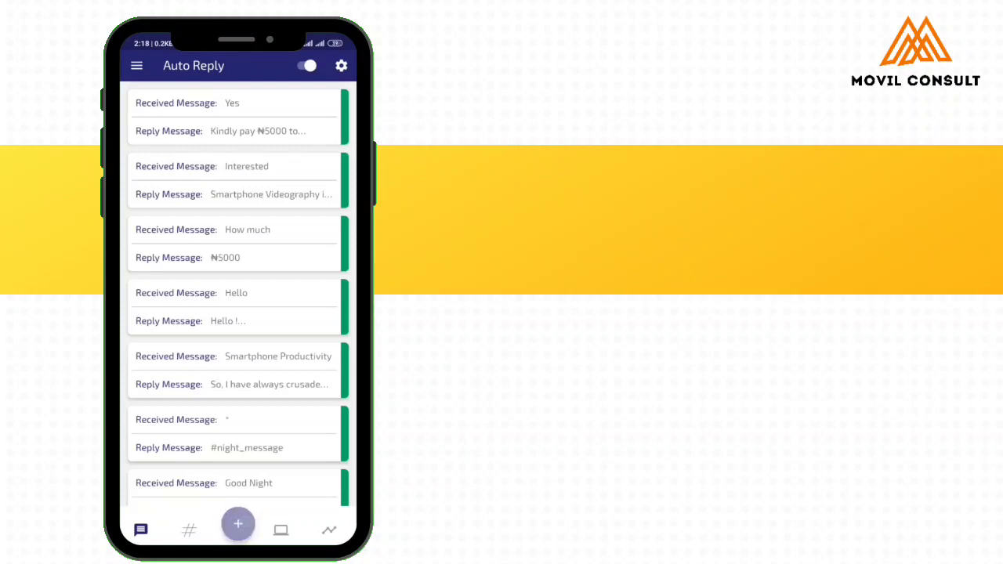
Create a new rule containing 'Tell me more' that replies 'Do want to know more?'.
click(237, 524)
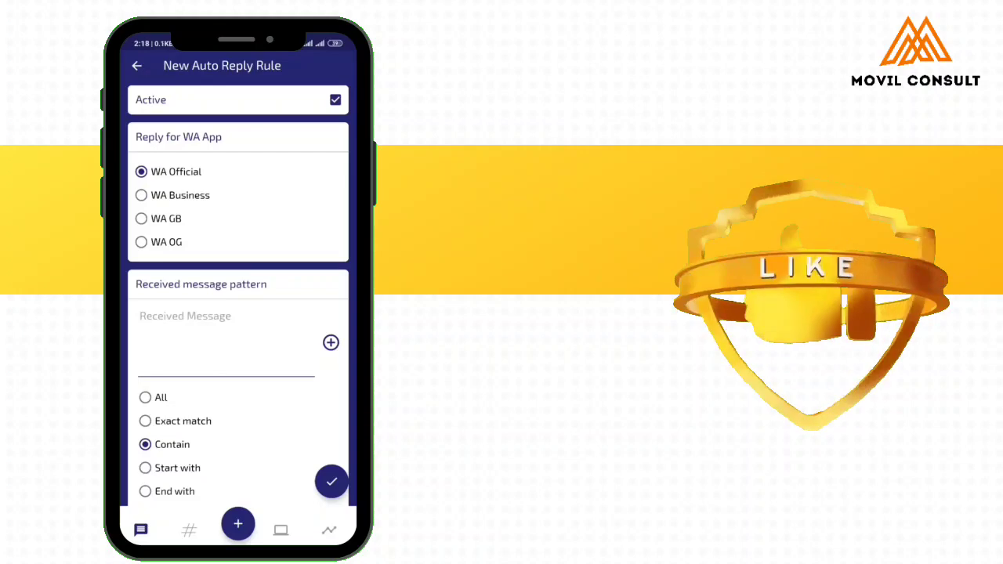
click(226, 337)
text(Tell me more)
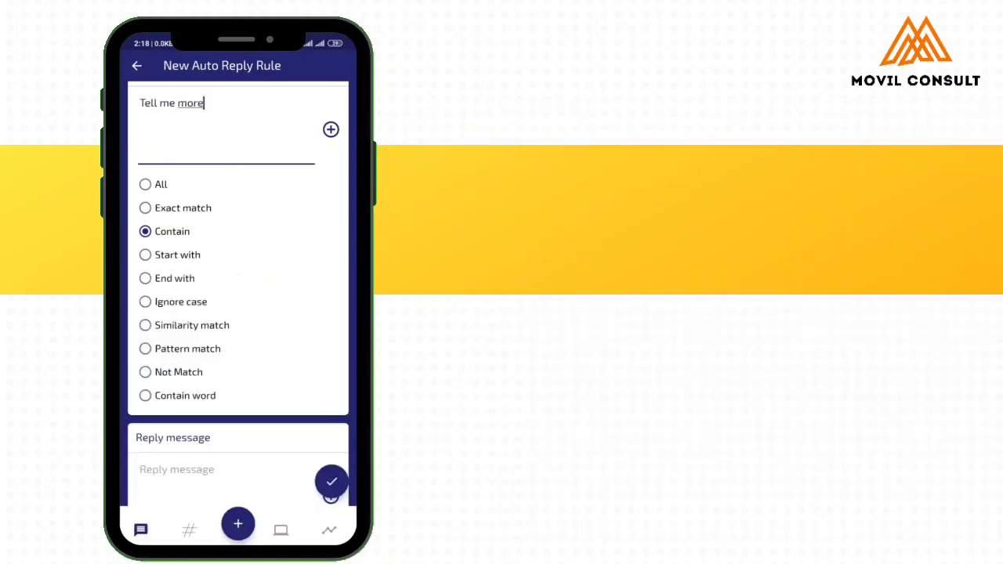
scroll(down, 3)
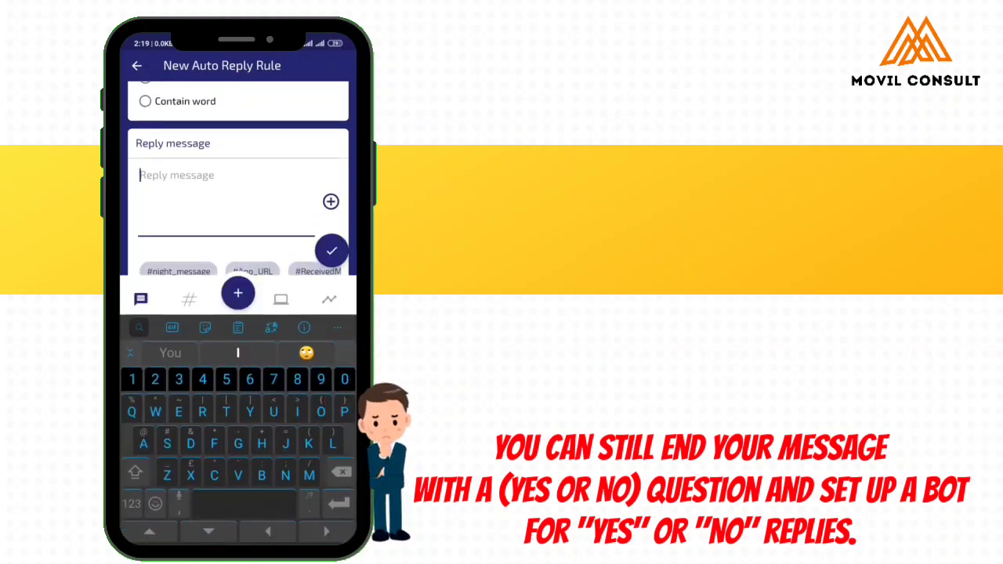
text(Do want to know m)
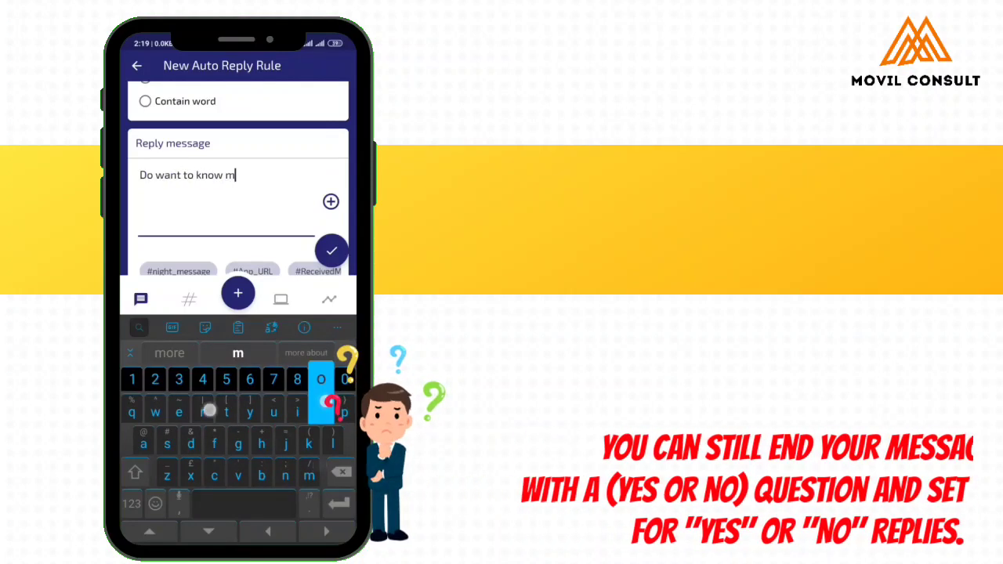
text(ore?)
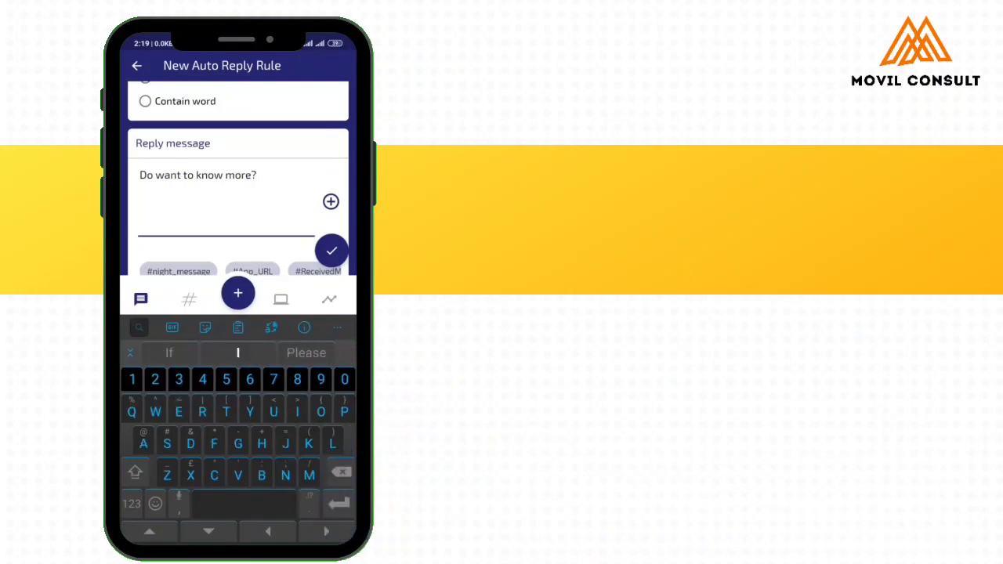